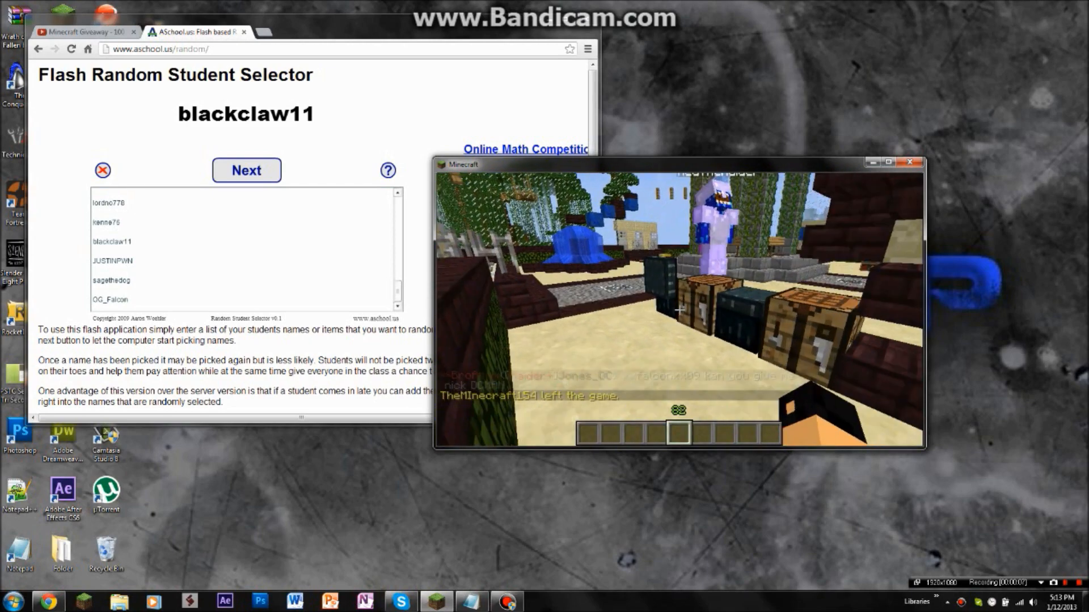
Pause Minecraft and switch to the Minecraft Giveaway video tab.
{"action": "key", "text": "Escape"}
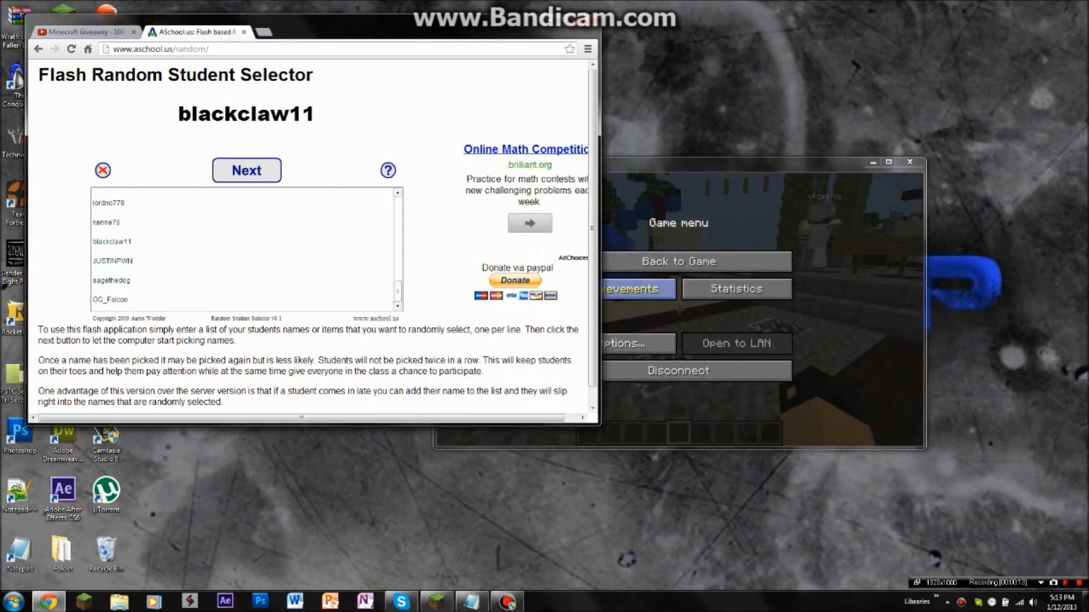
{"action": "left_click", "coordinate": [245, 170]}
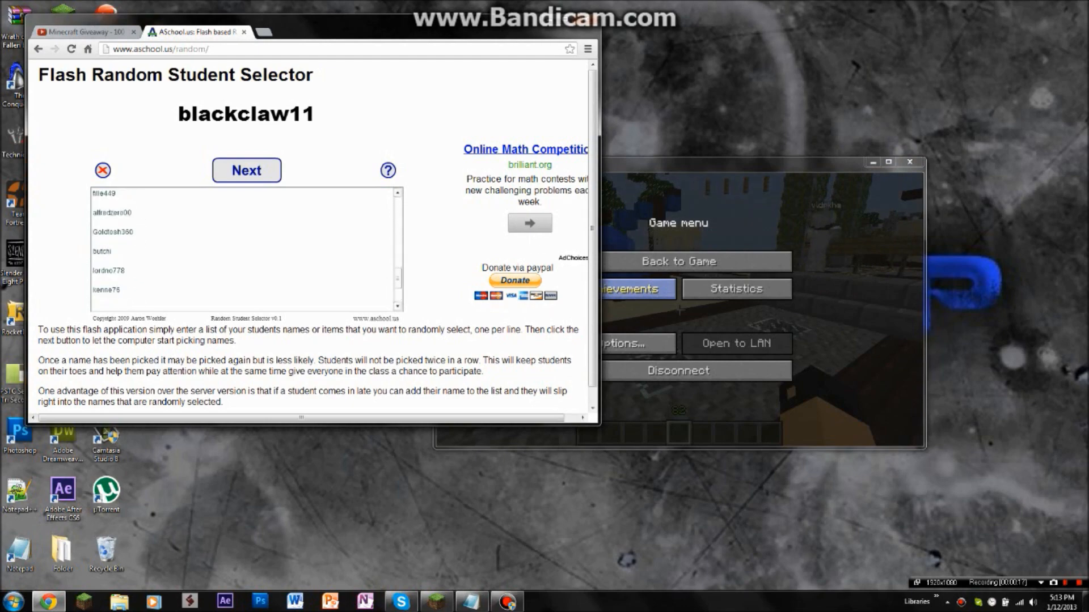
{"action": "left_click", "coordinate": [83, 32]}
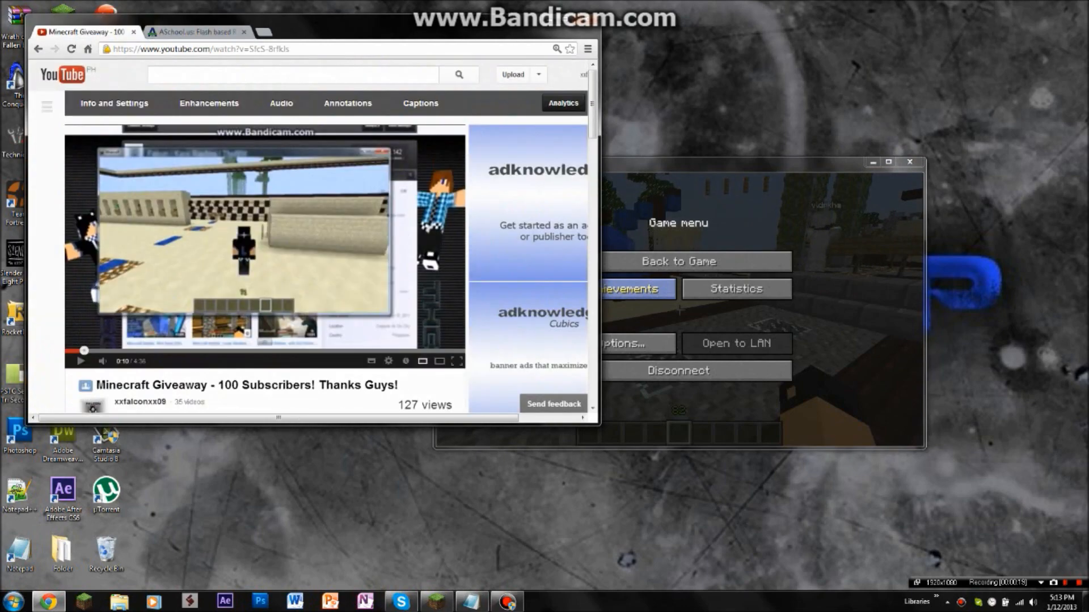
Glance at the giveaway comments, then return to the random student selector.
{"action": "scroll", "scroll_direction": "down", "scroll_amount": 3}
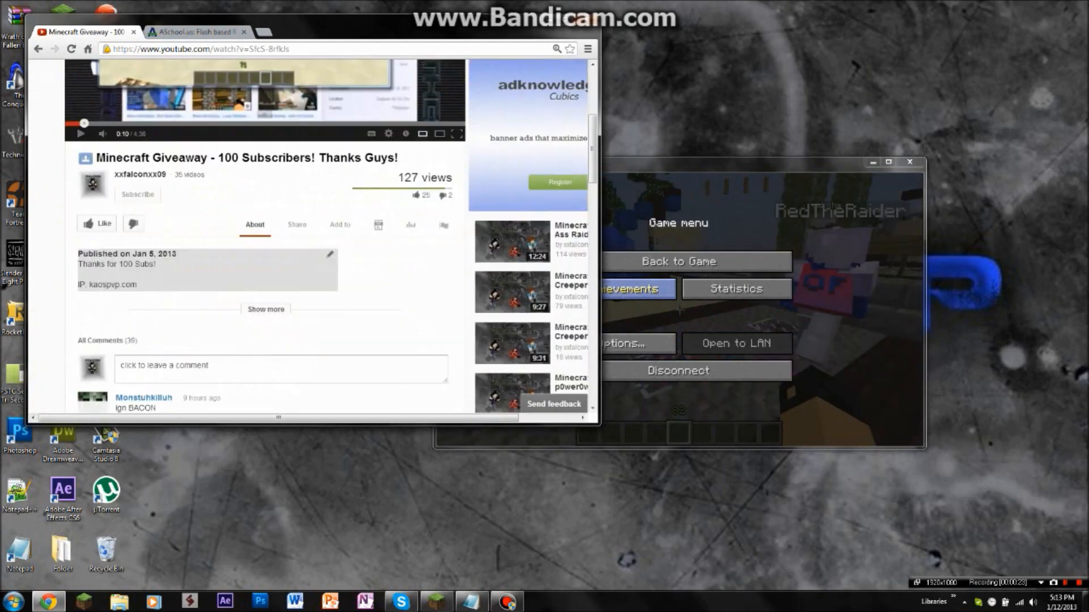
{"action": "mouse_move", "coordinate": [677, 370]}
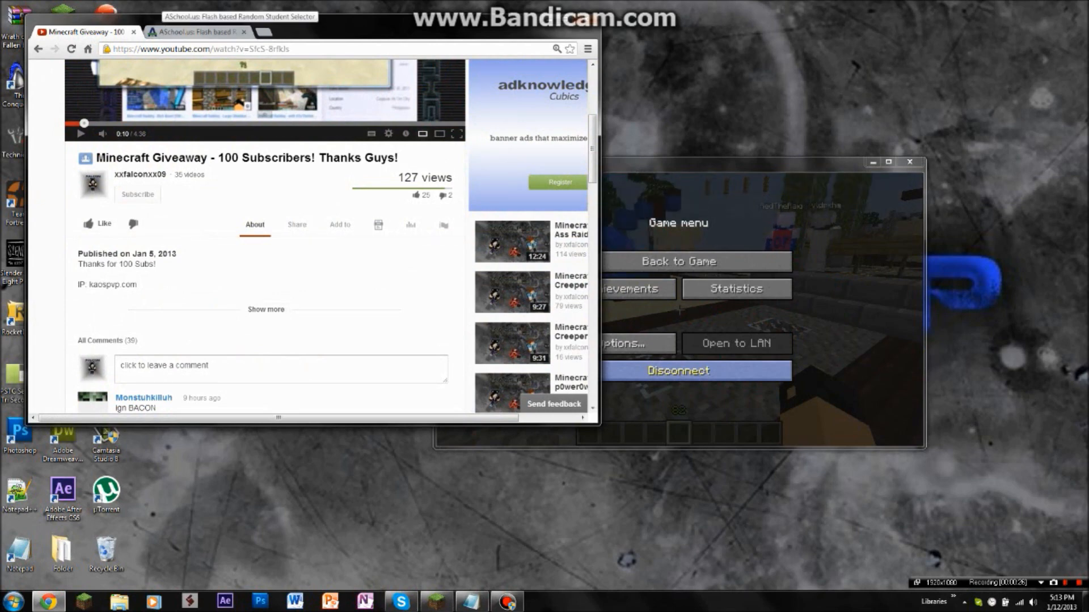
{"action": "left_click", "coordinate": [196, 32]}
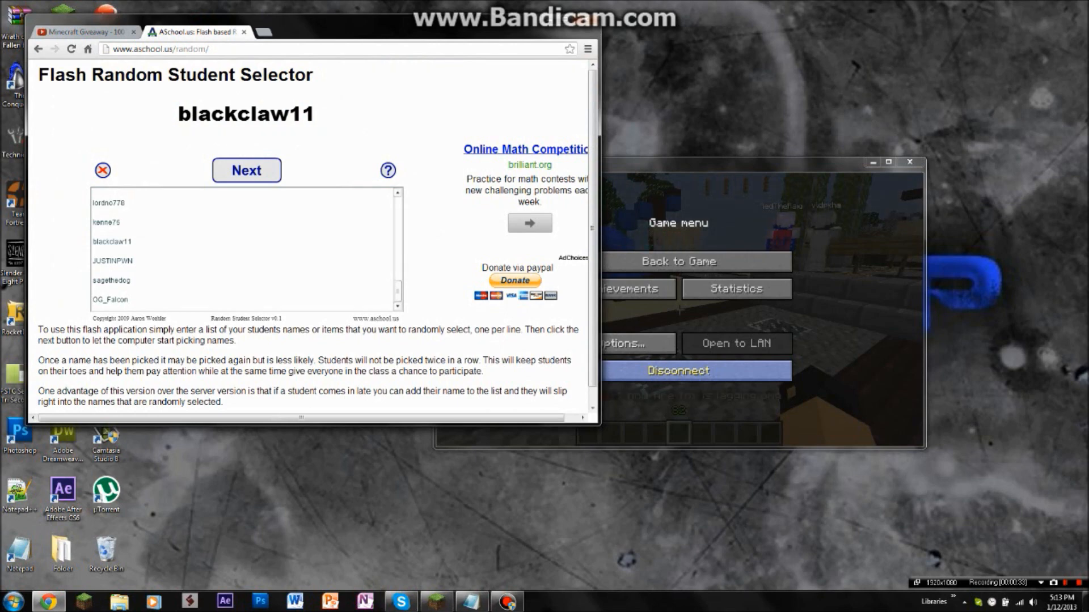
Draw four random names from the commenter list.
{"action": "left_click", "coordinate": [246, 170]}
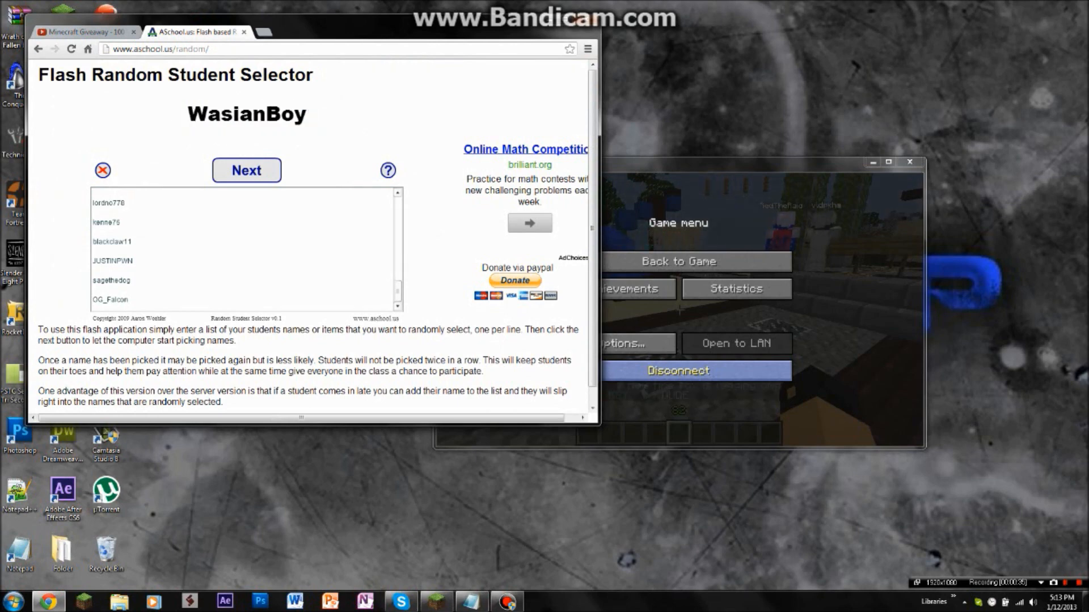
{"action": "left_click", "coordinate": [246, 170]}
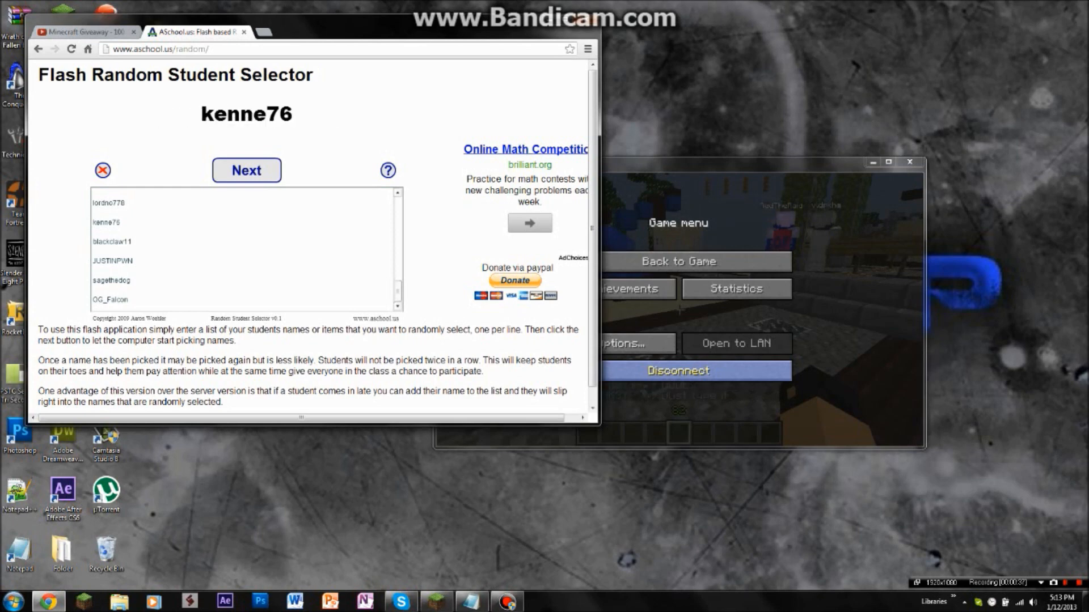
{"action": "left_click", "coordinate": [246, 170]}
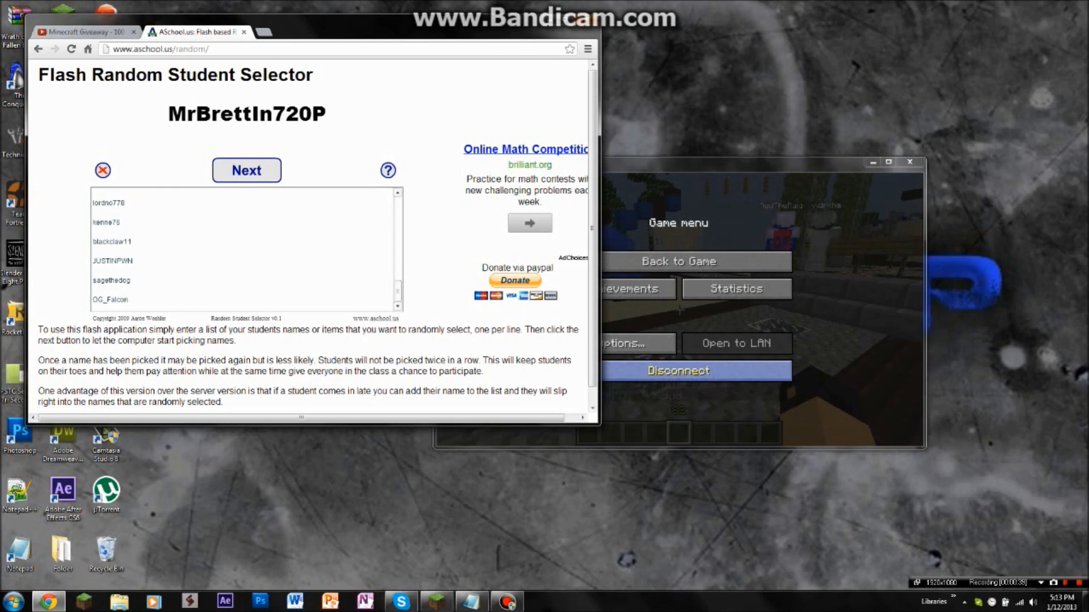
{"action": "left_click", "coordinate": [246, 170]}
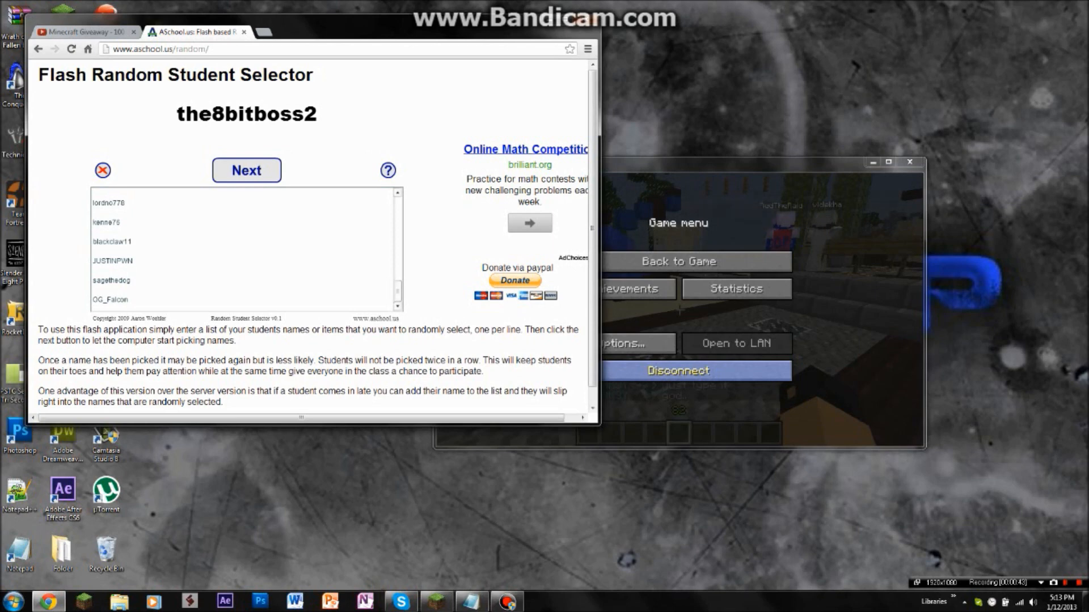
Draw several more random names and reload the selector page.
{"action": "left_click", "coordinate": [247, 170]}
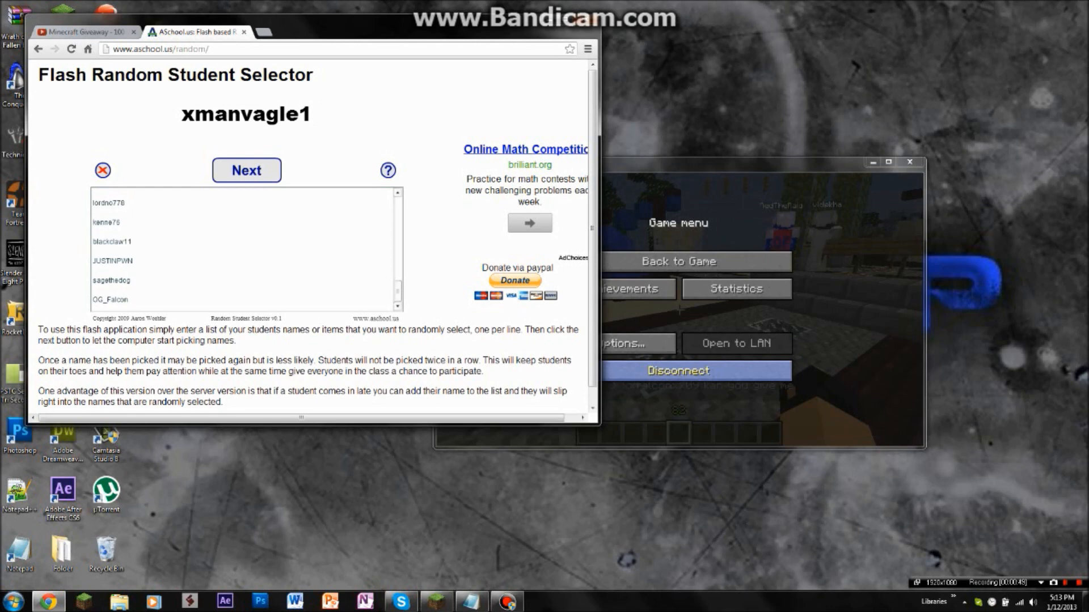
{"action": "left_click", "coordinate": [245, 170]}
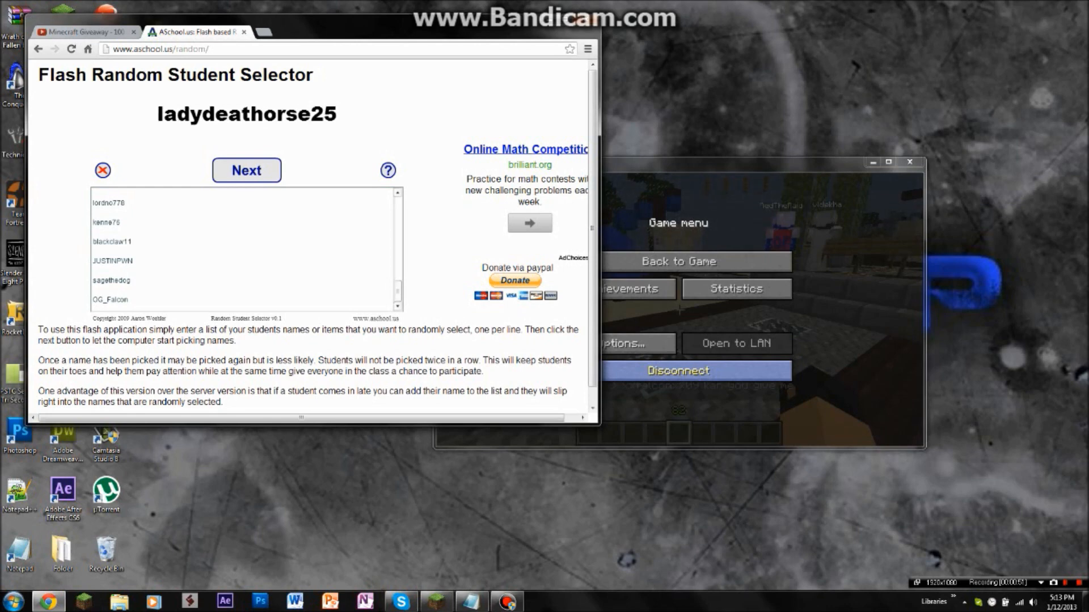
{"action": "left_click", "coordinate": [246, 170]}
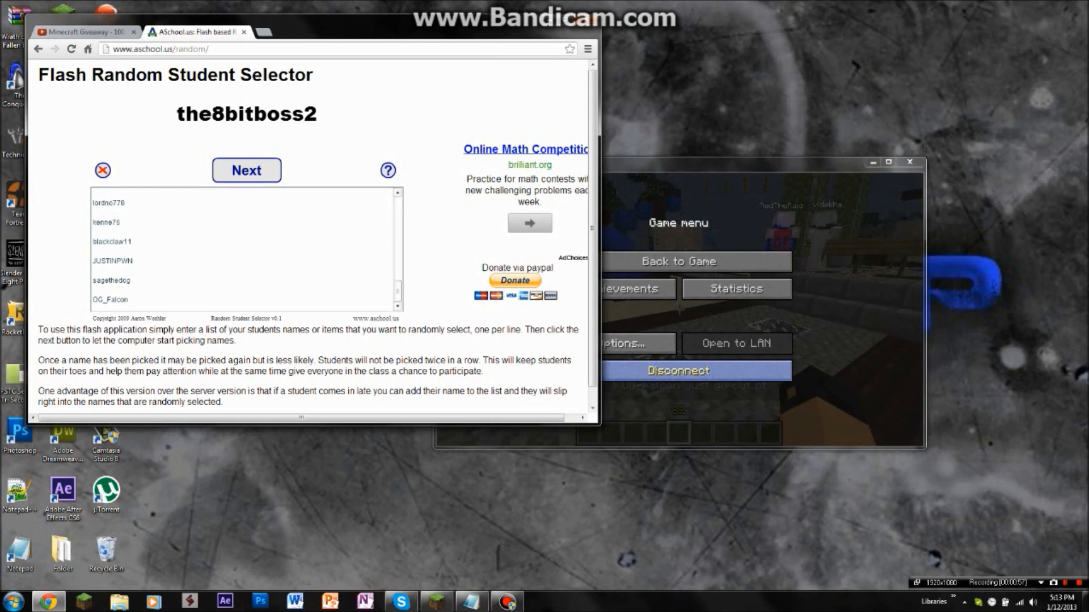
{"action": "left_click", "coordinate": [387, 170]}
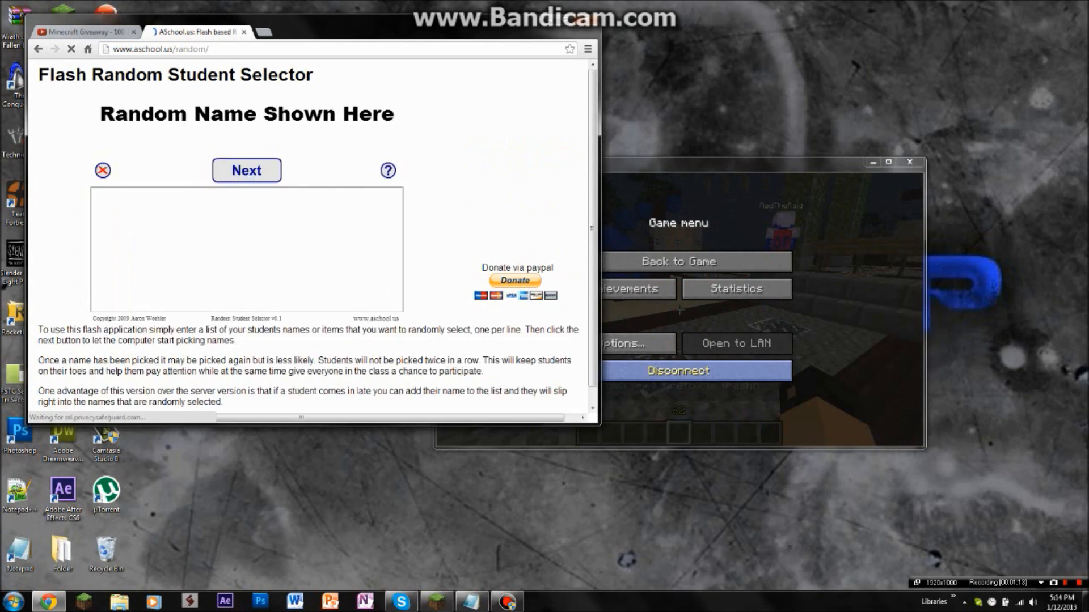
Draw derekmcwb and xmanvagle1, view the help, then return to the giveaway comments.
{"action": "left_click", "coordinate": [246, 170]}
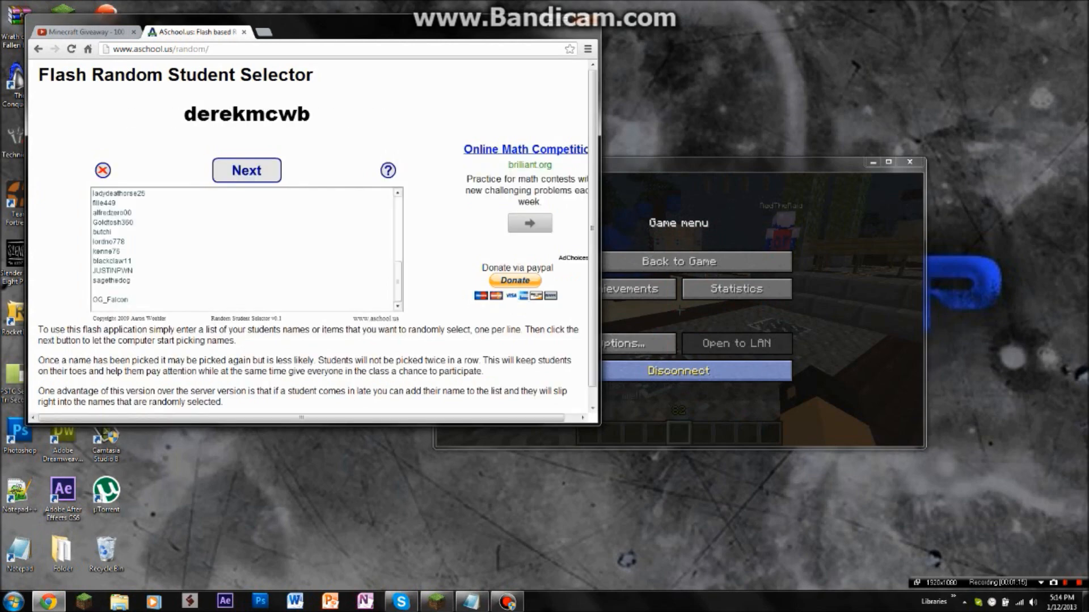
{"action": "left_click", "coordinate": [246, 170]}
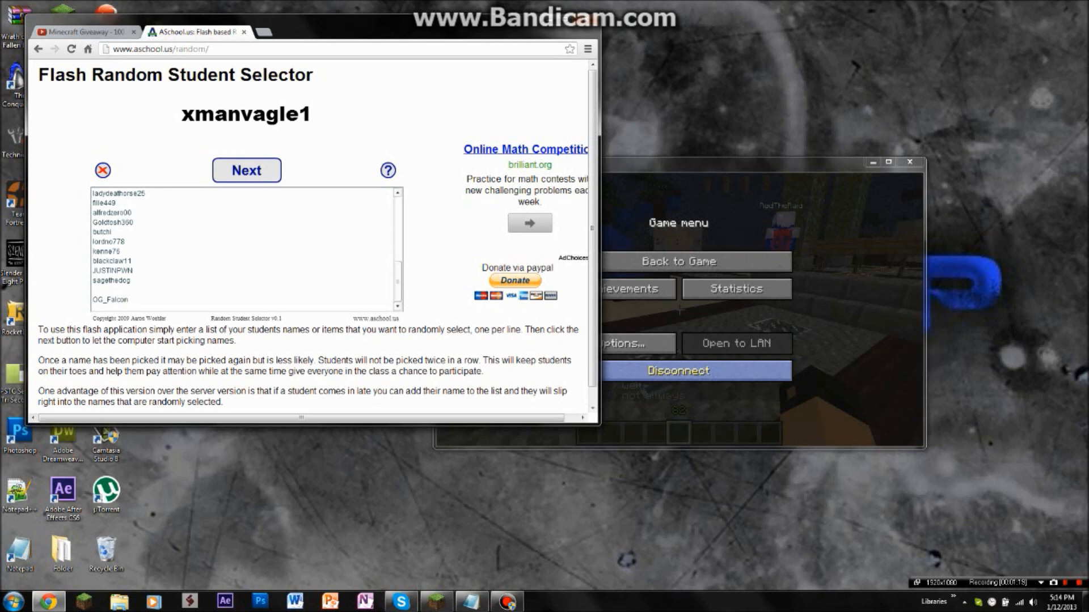
{"action": "left_click", "coordinate": [387, 170]}
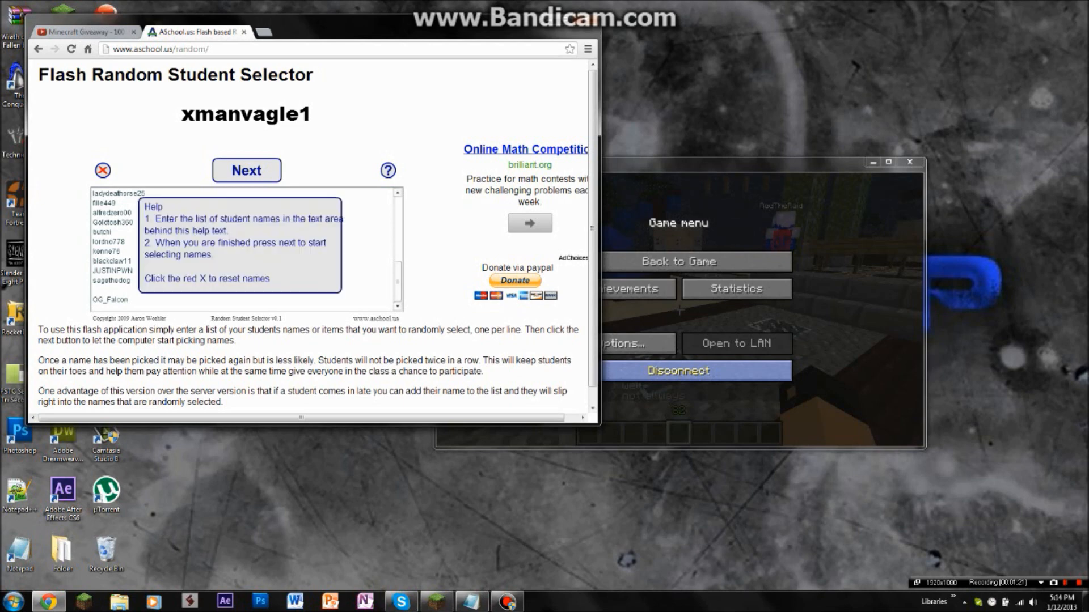
{"action": "left_click", "coordinate": [83, 32]}
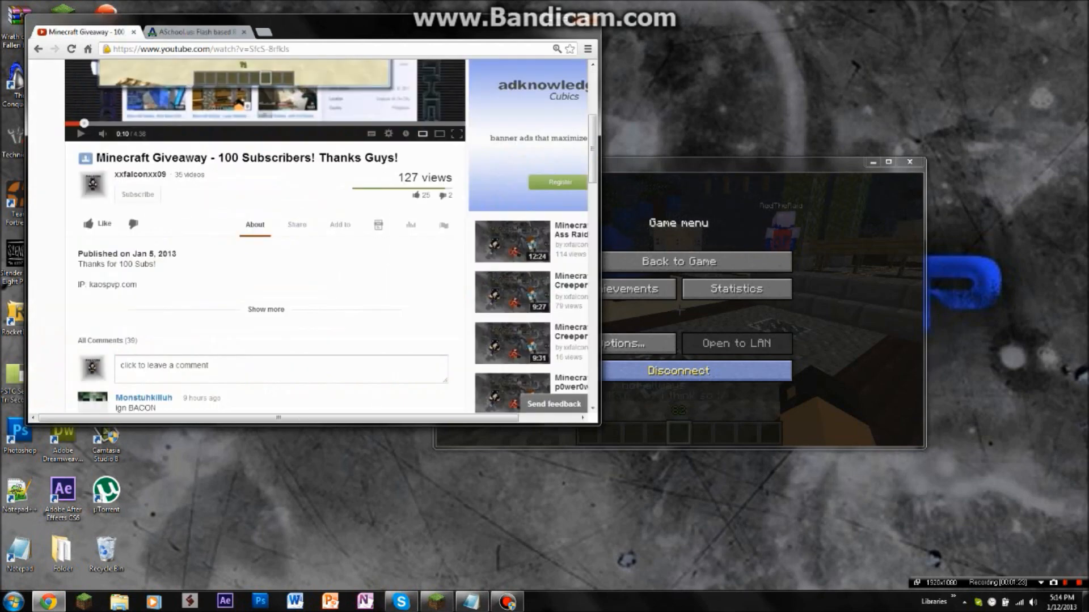
{"action": "scroll", "scroll_direction": "down", "scroll_amount": 3}
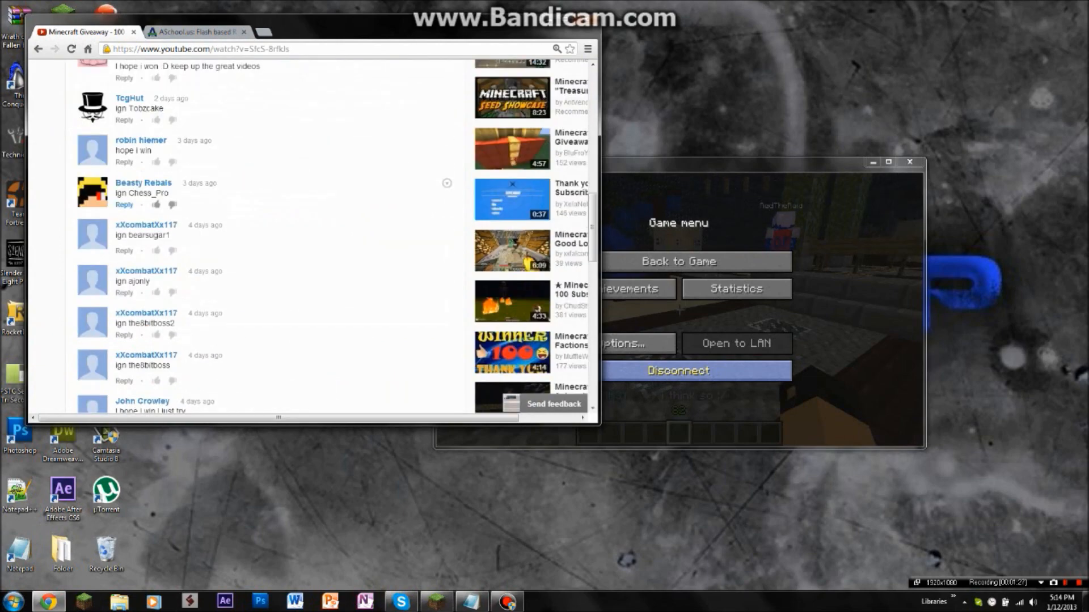
{"action": "scroll", "scroll_direction": "down", "scroll_amount": 3}
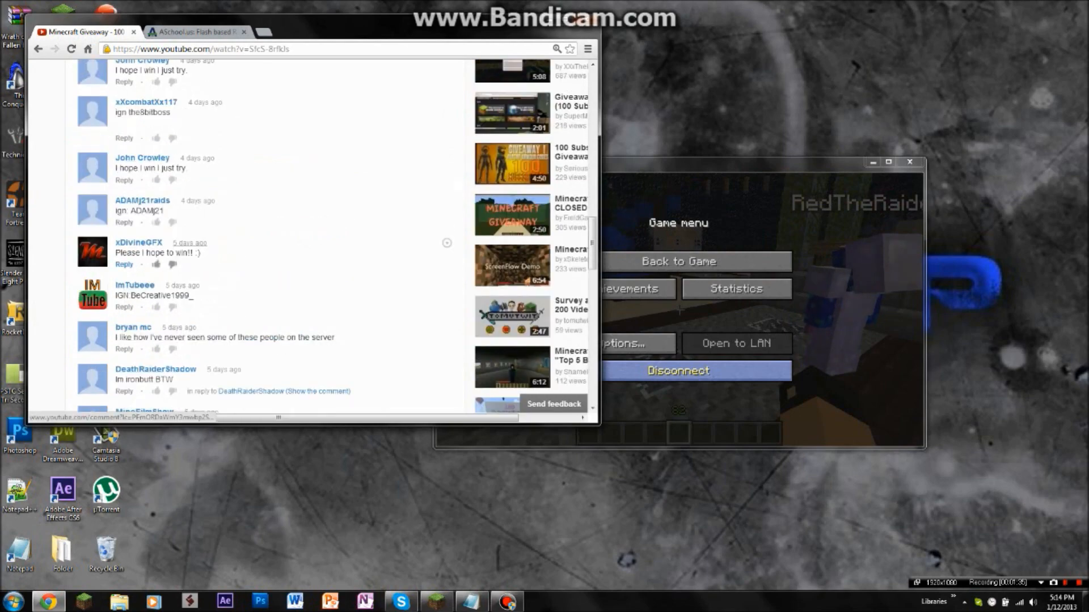
{"action": "scroll", "scroll_direction": "down", "scroll_amount": 3}
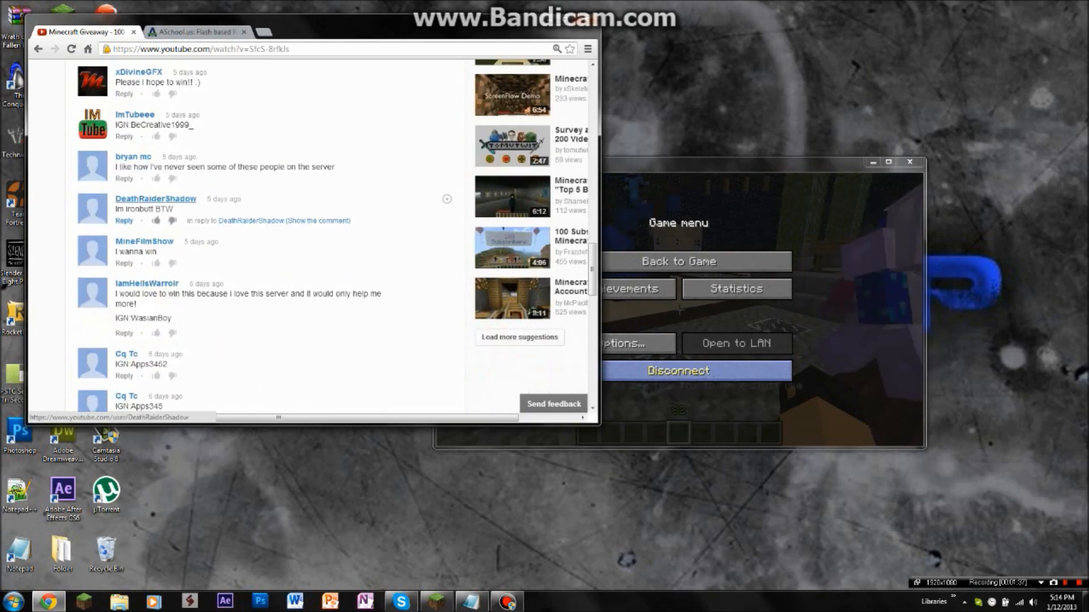
{"action": "scroll", "scroll_direction": "down", "scroll_amount": 3}
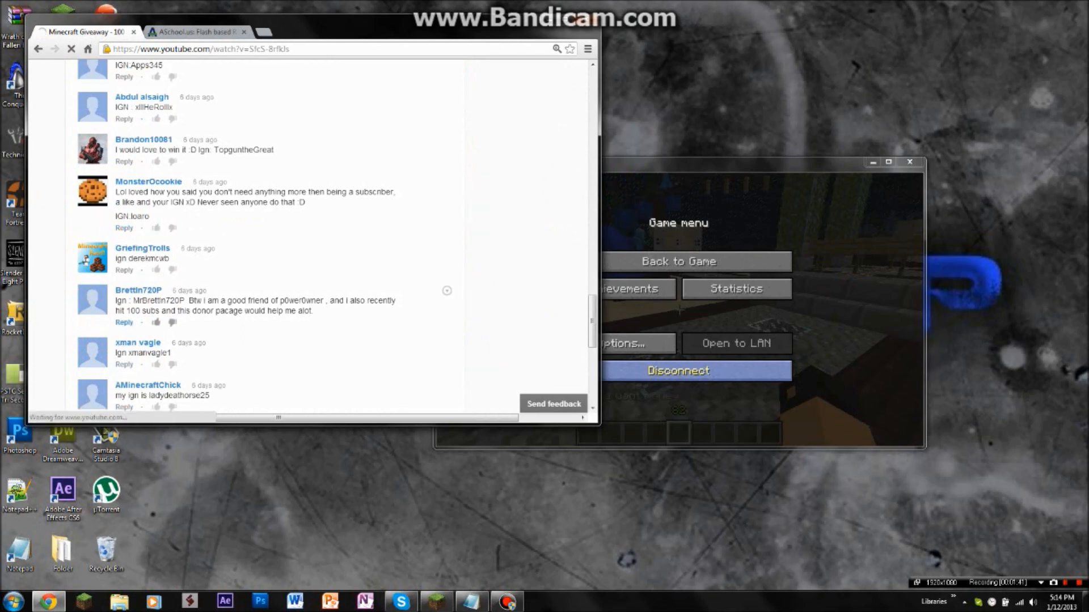
Open xman vagle's channel and scroll through his feed.
{"action": "left_click", "coordinate": [138, 342]}
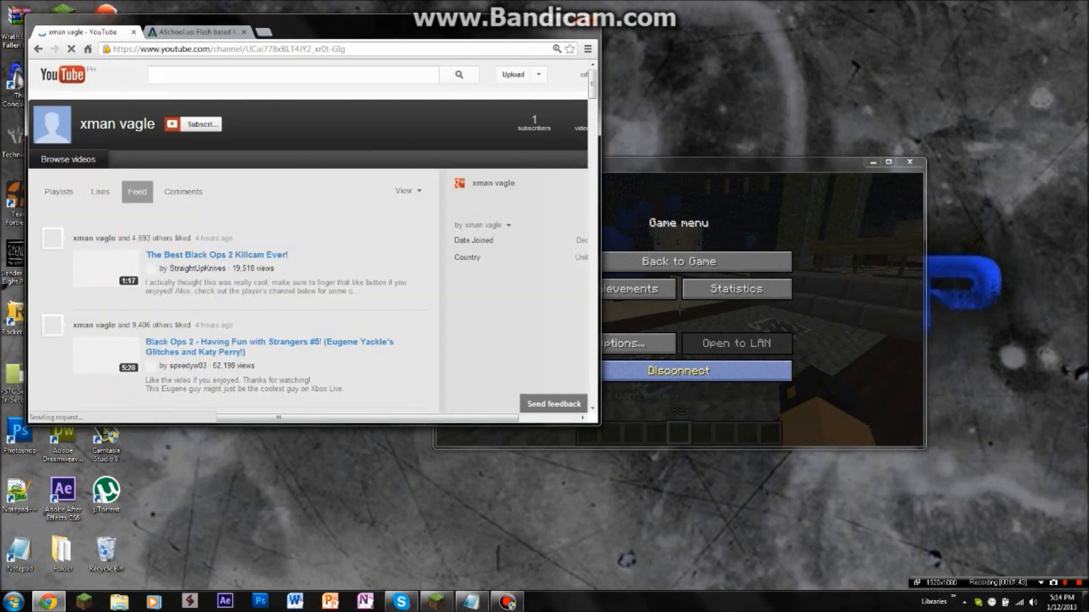
{"action": "scroll", "scroll_direction": "down", "scroll_amount": 3}
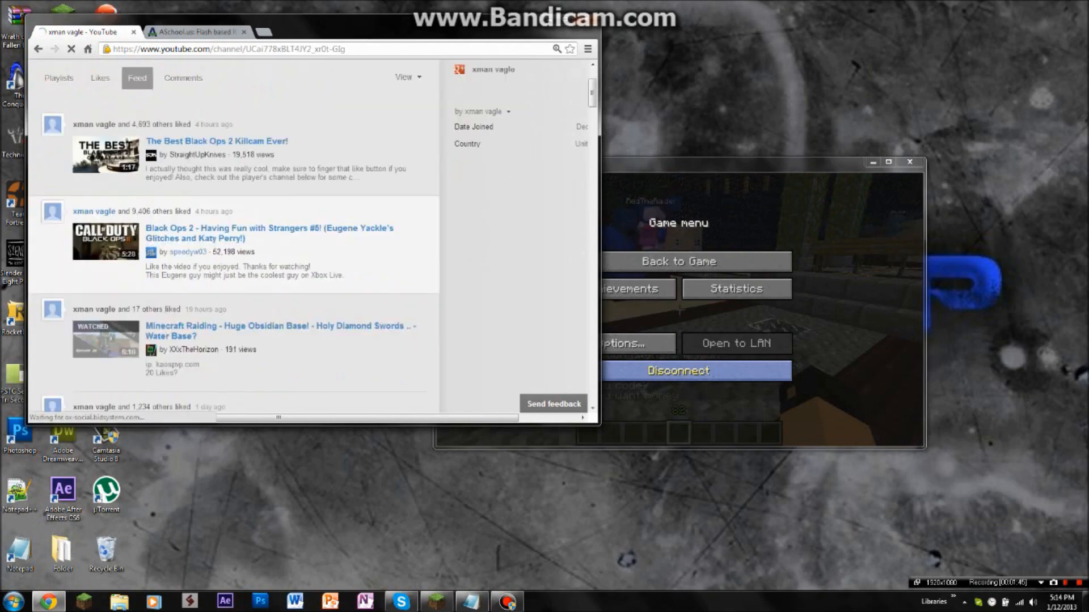
{"action": "scroll", "scroll_direction": "down", "scroll_amount": 3}
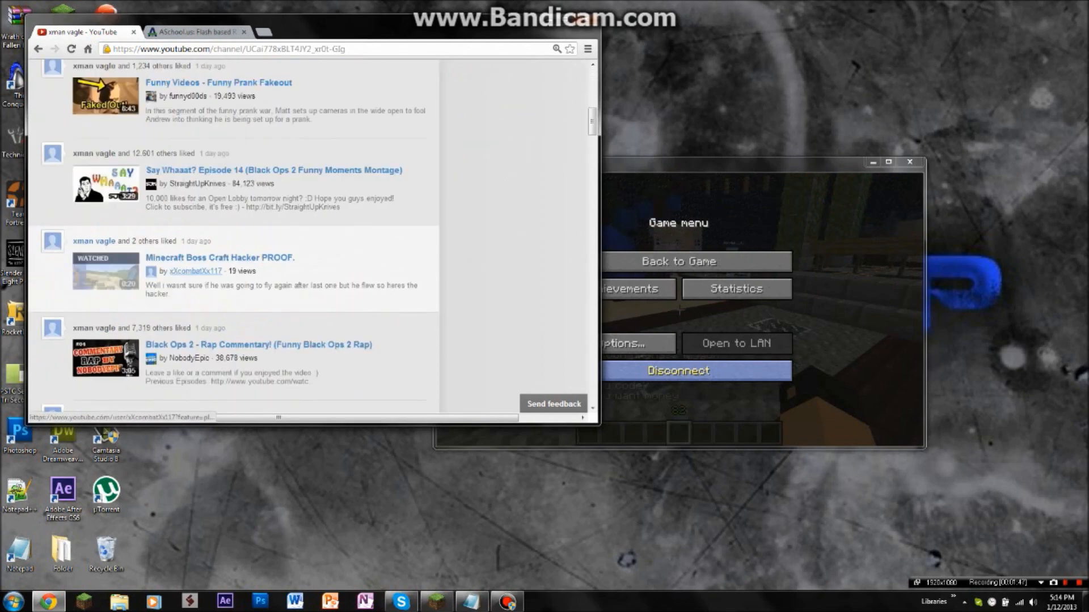
{"action": "scroll", "scroll_direction": "down", "scroll_amount": 3}
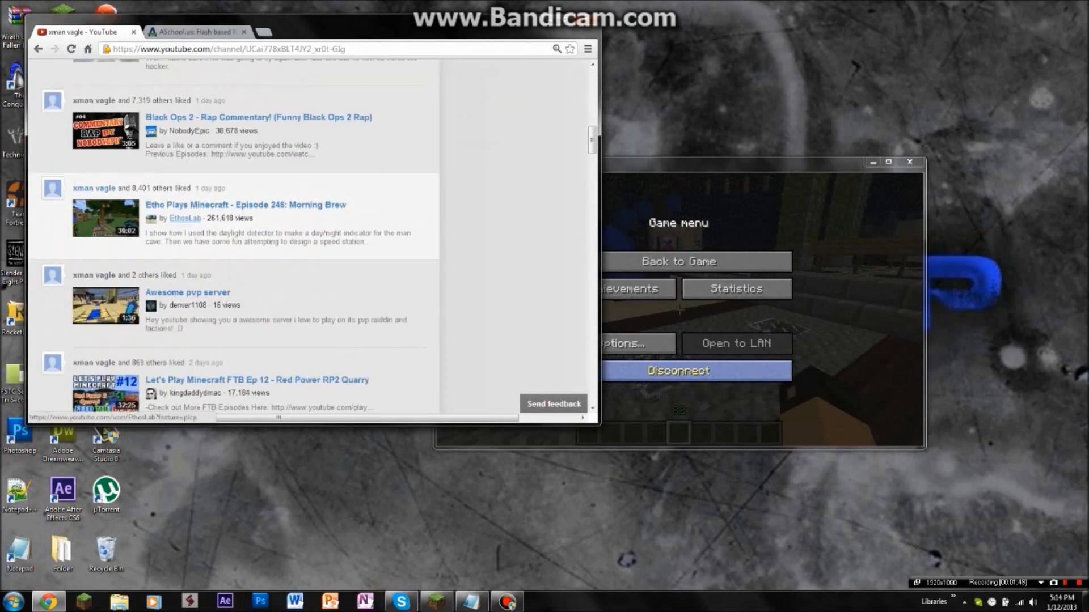
{"action": "scroll", "scroll_direction": "down", "scroll_amount": 3}
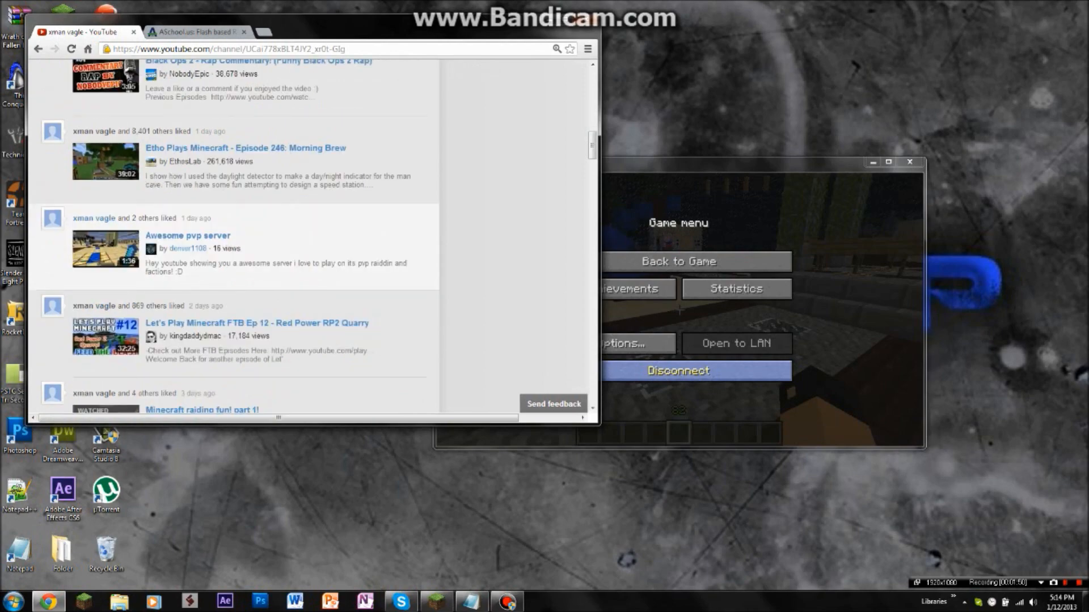
{"action": "scroll", "scroll_direction": "down", "scroll_amount": 3}
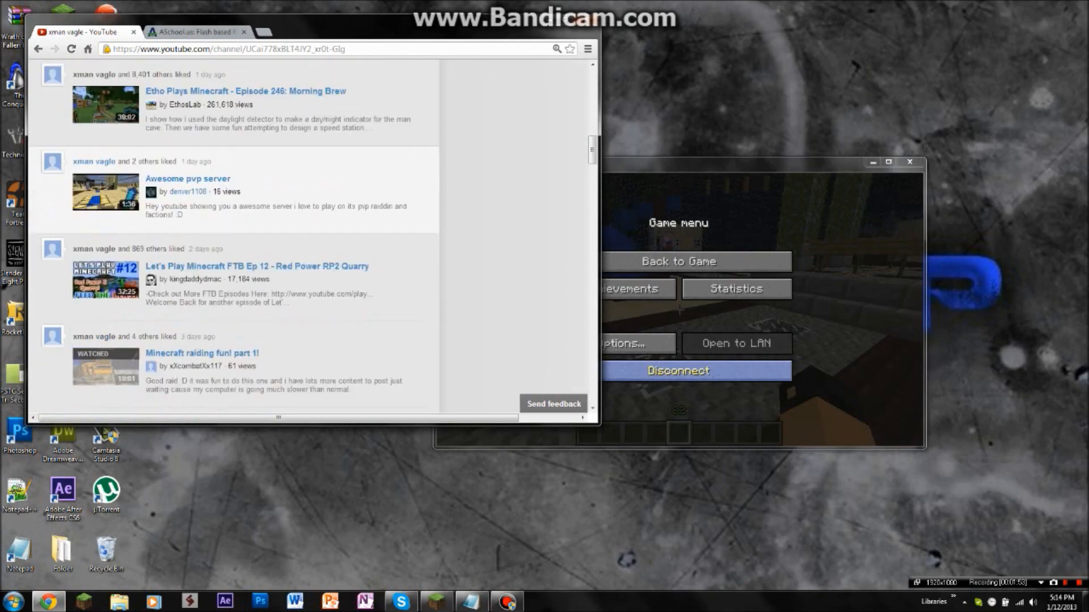
{"action": "scroll", "scroll_direction": "down", "scroll_amount": 3}
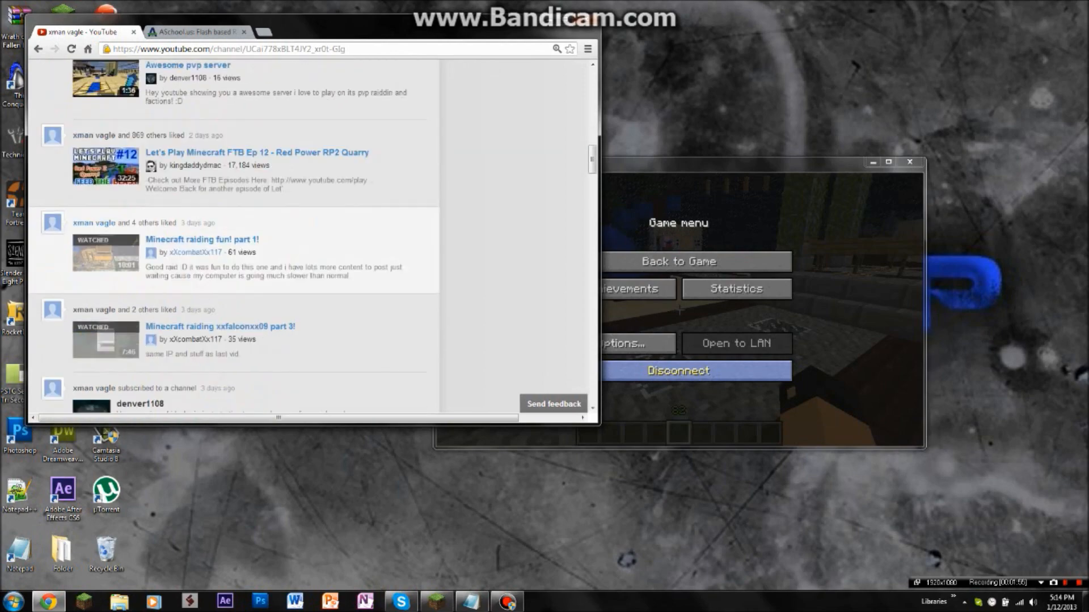
{"action": "scroll", "scroll_direction": "down", "scroll_amount": 3}
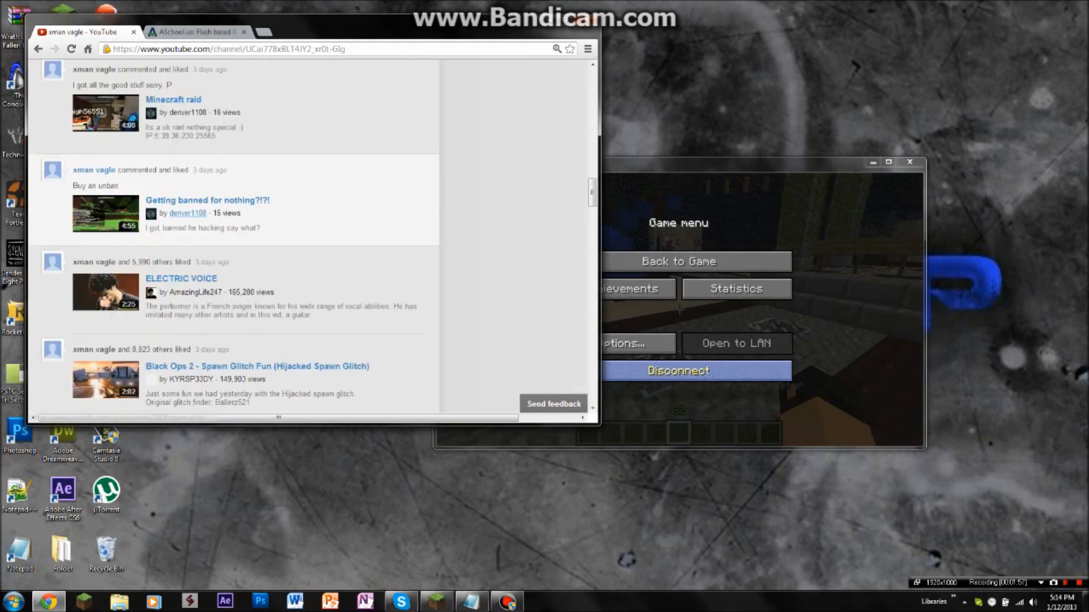
Scroll further down the channel feed, then start loading youtube.com in a new tab.
{"action": "scroll", "scroll_direction": "down", "scroll_amount": 3}
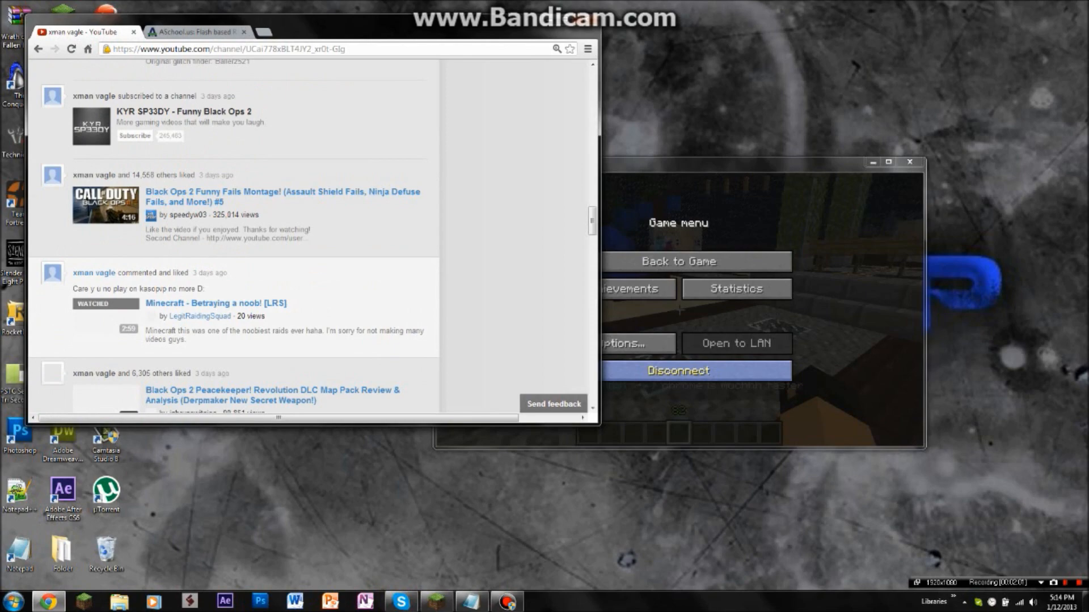
{"action": "scroll", "scroll_direction": "down", "scroll_amount": 3}
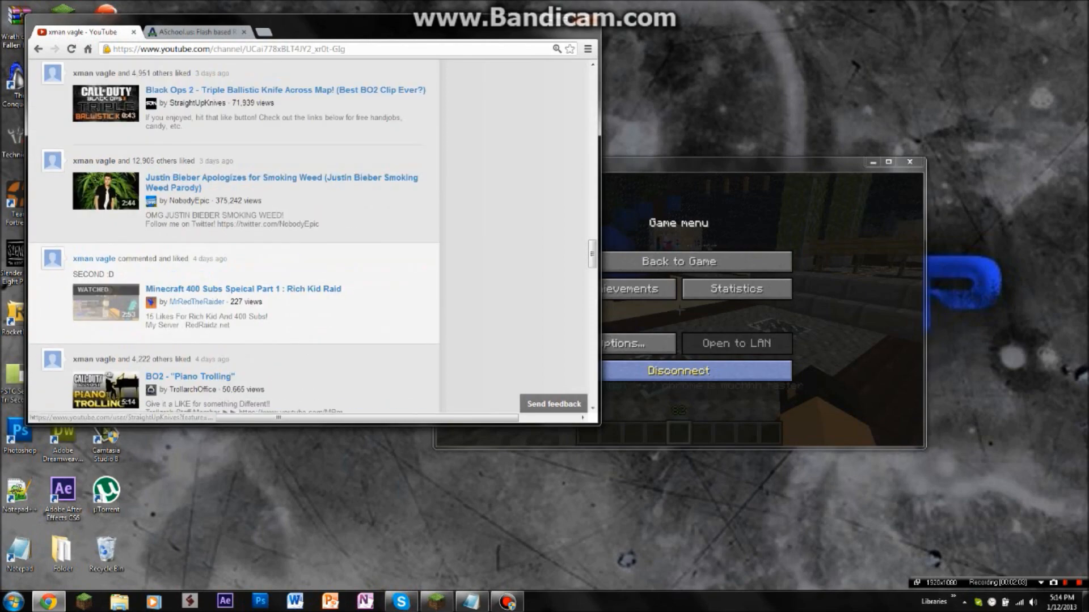
{"action": "scroll", "scroll_direction": "down", "scroll_amount": 3}
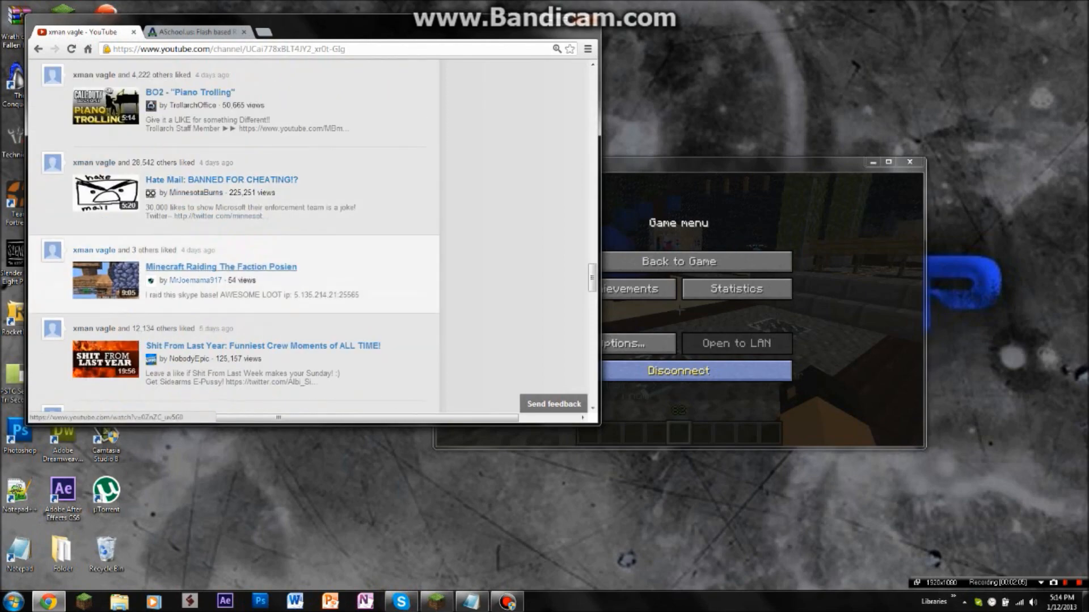
{"action": "scroll", "scroll_direction": "down", "scroll_amount": 3}
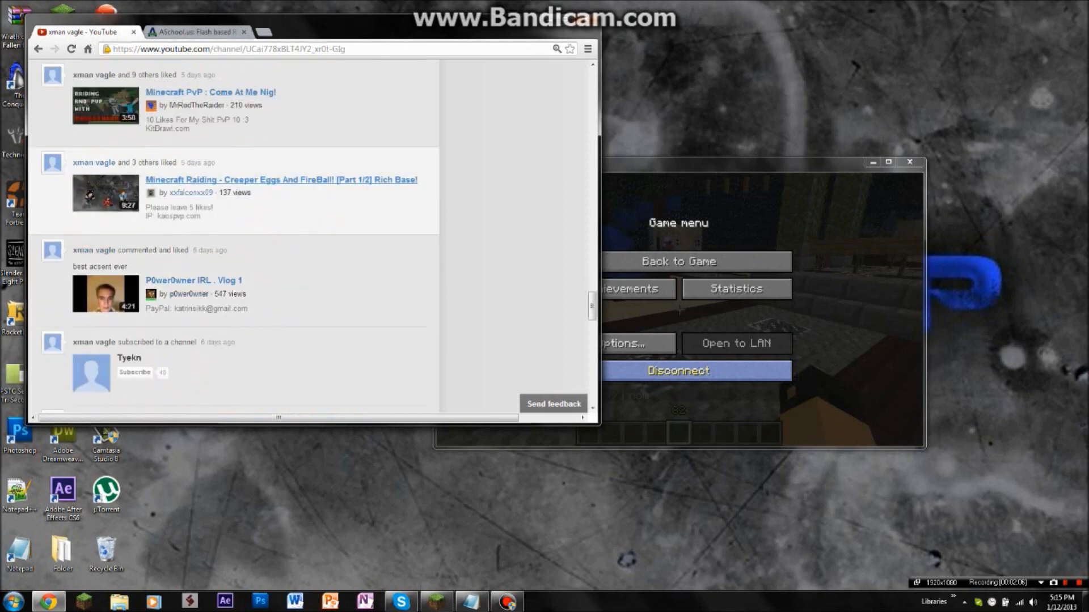
{"action": "scroll", "scroll_direction": "down", "scroll_amount": 3}
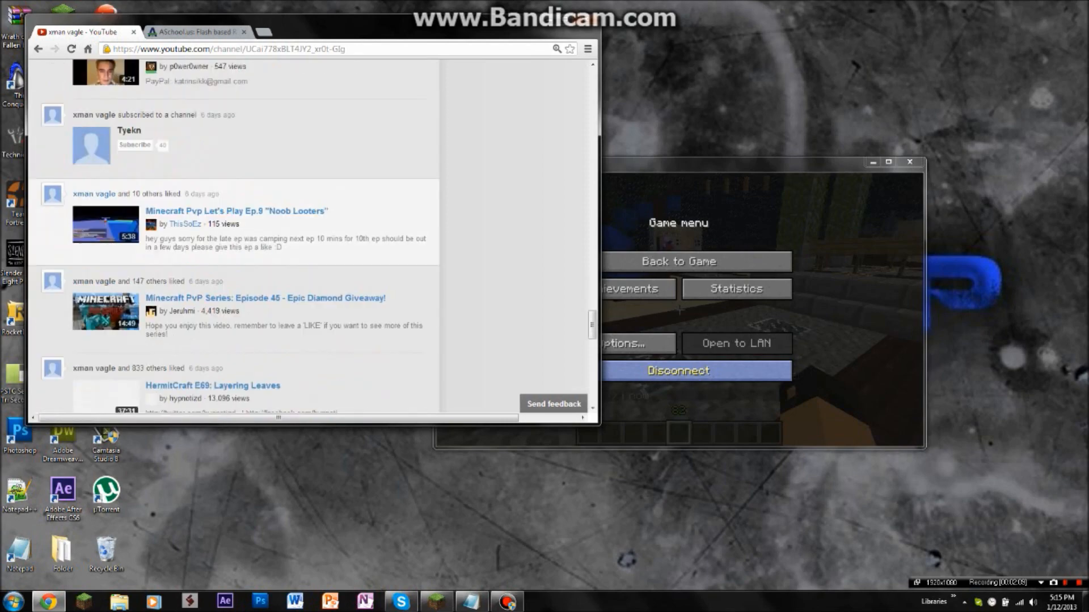
{"action": "scroll", "scroll_direction": "down", "scroll_amount": 3}
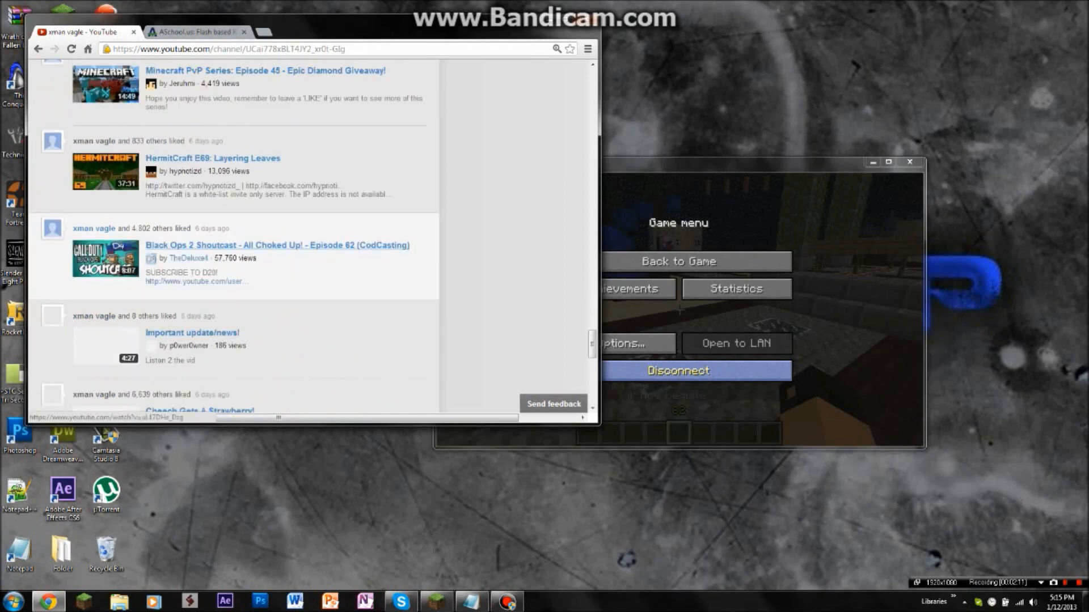
{"action": "scroll", "scroll_direction": "down", "scroll_amount": 3}
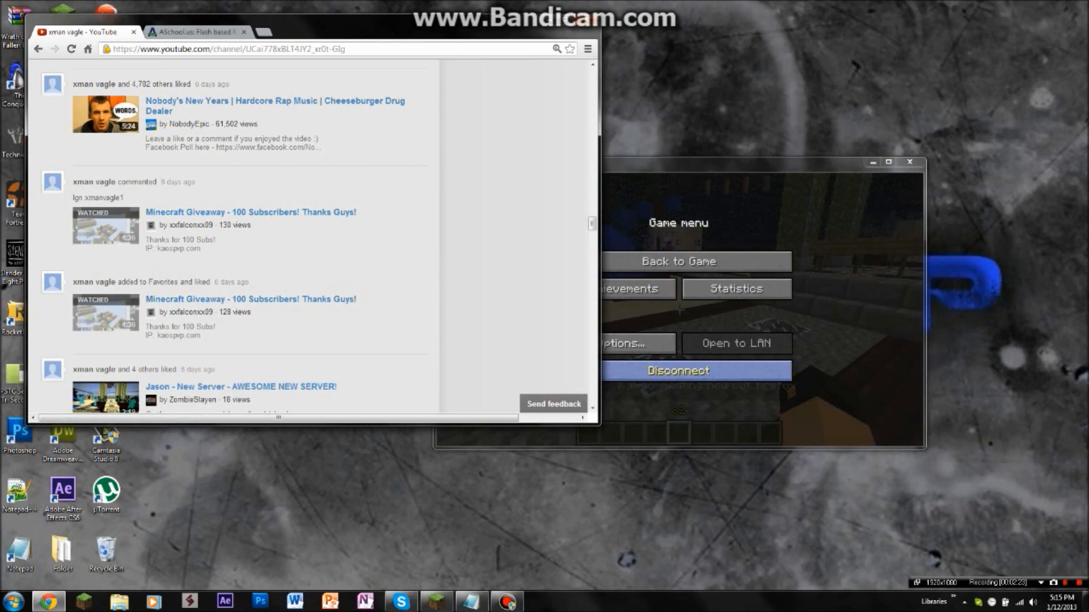
{"action": "left_click", "coordinate": [251, 211]}
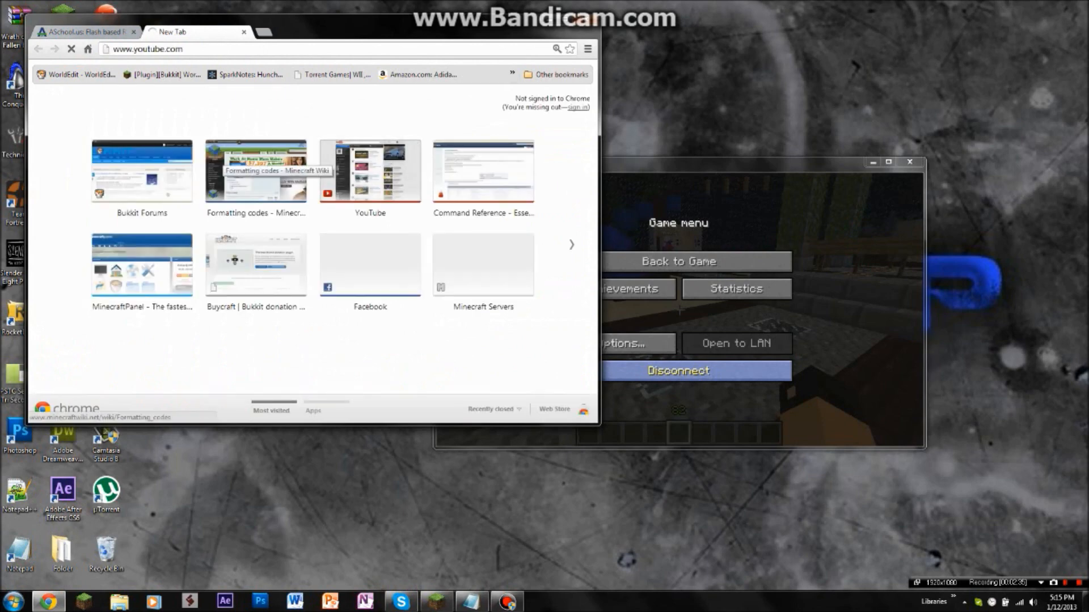
Open YouTube and visit the Falcon Kaos Raiding channel (xxfalconxx09).
{"action": "left_click", "coordinate": [368, 171]}
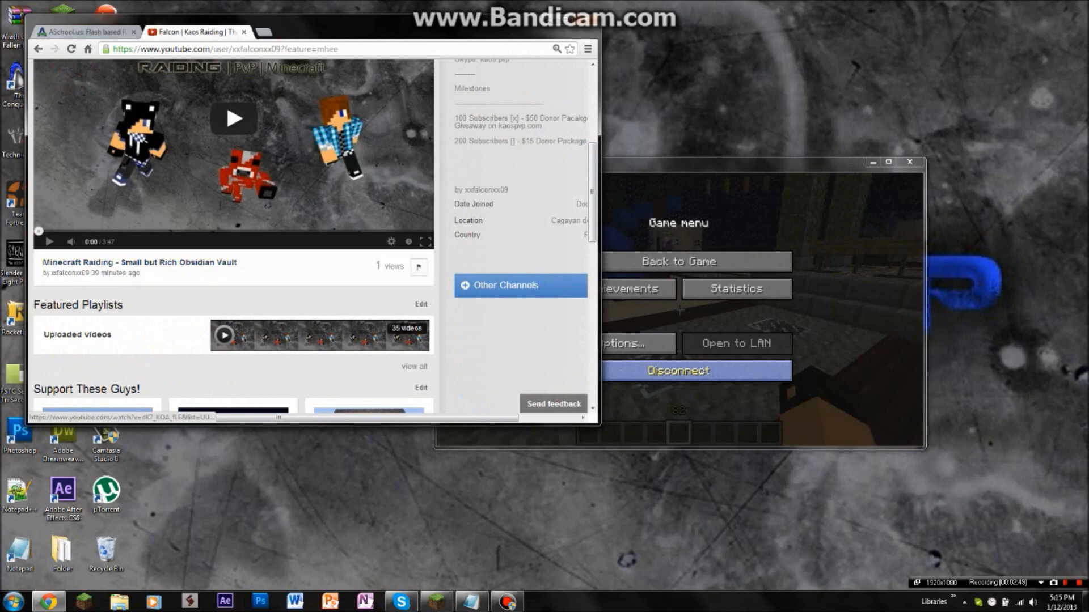
{"action": "left_click", "coordinate": [504, 285]}
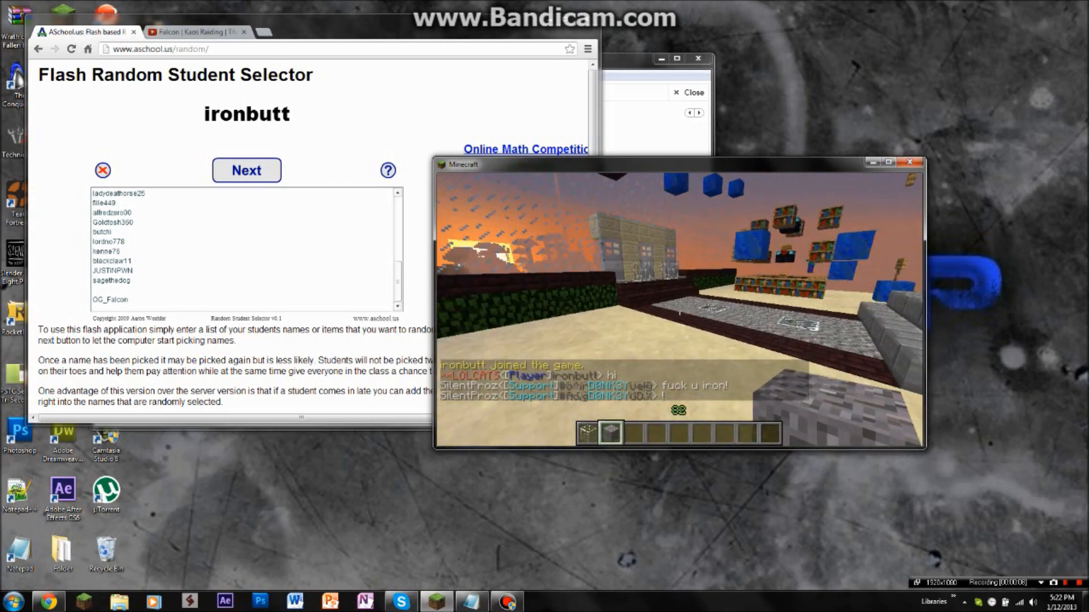
Post 'yo' in Minecraft chat about raiding the giveaway base.
{"action": "key", "text": "tab"}
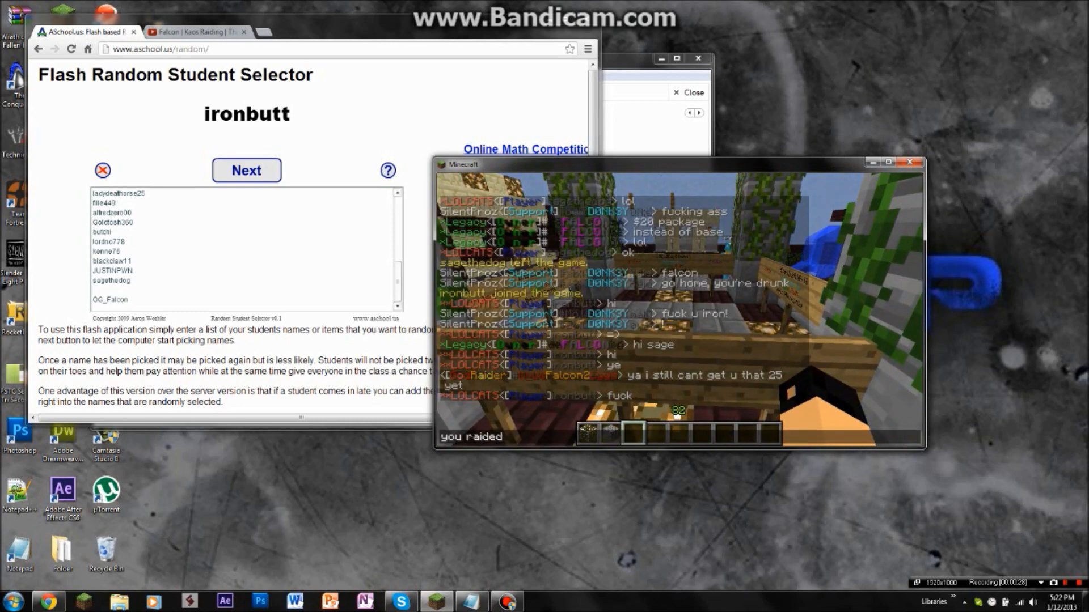
{"action": "type", "text": "yo"}
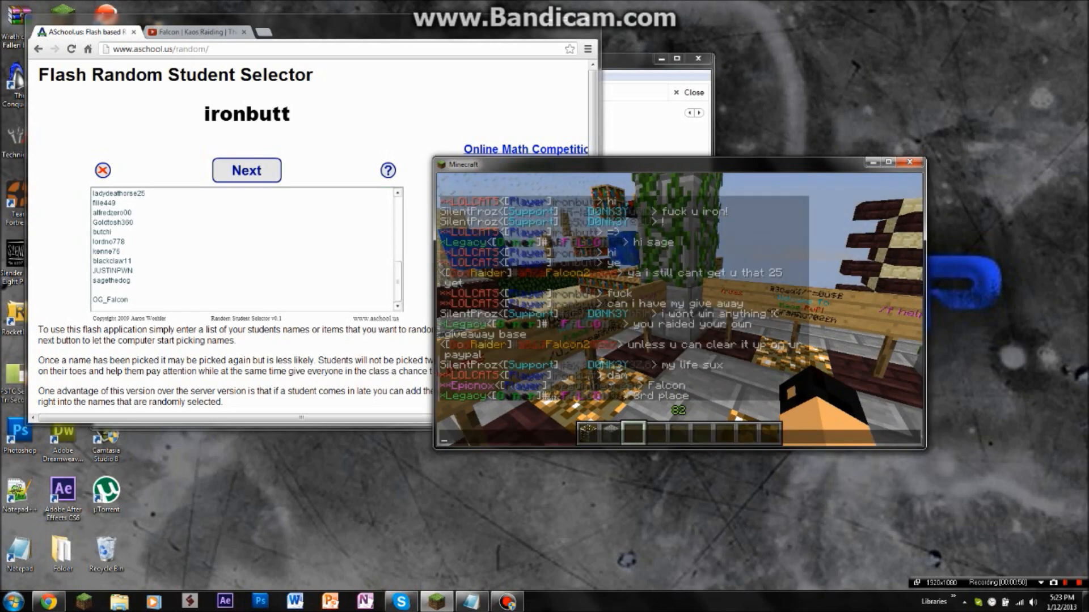
{"action": "key", "text": "Escape"}
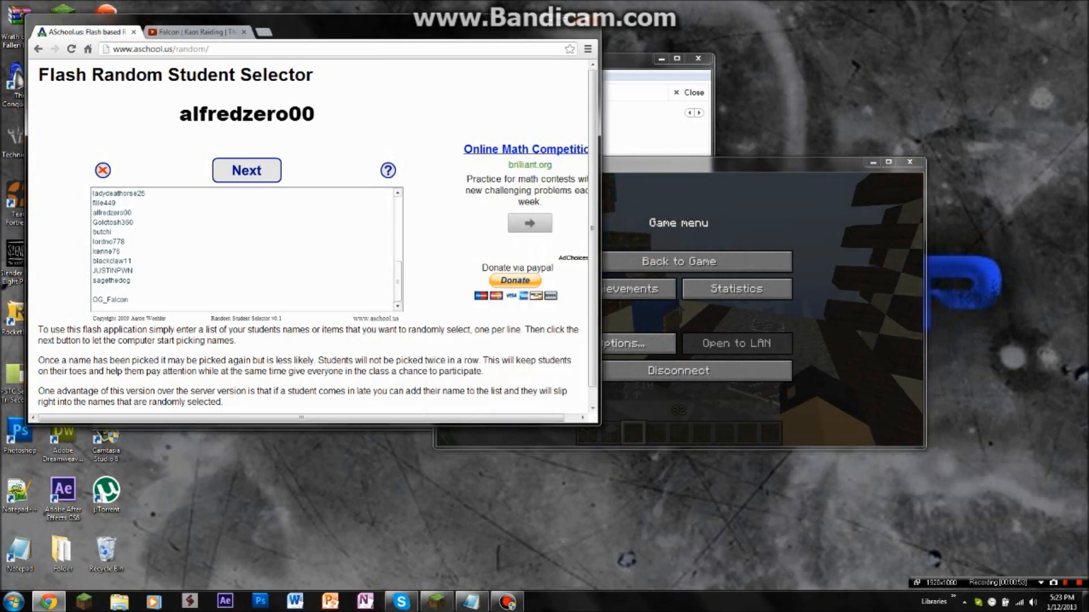
{"action": "left_click", "coordinate": [245, 170]}
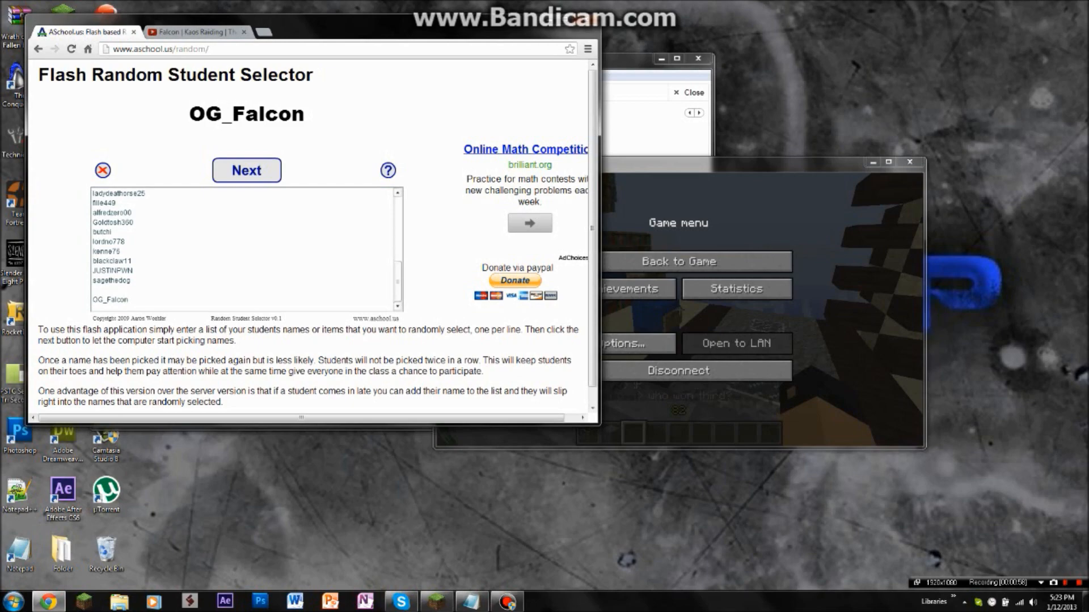
{"action": "left_click", "coordinate": [677, 261]}
{"action": "type", "text": "Og"}
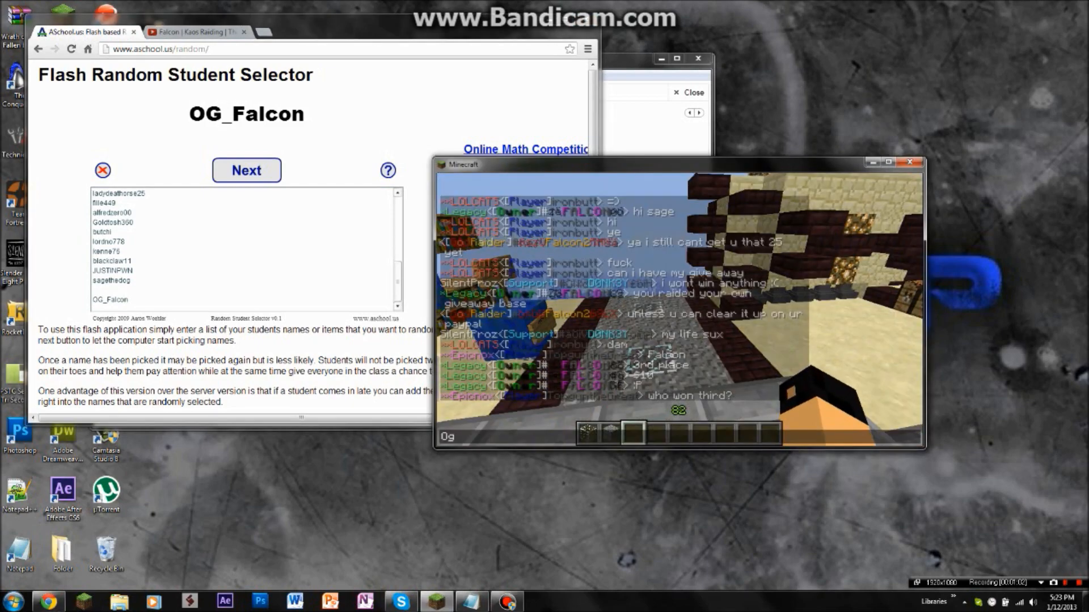
Announce OG_Falcon in Minecraft chat and start a '$1' follow-up message.
{"action": "type", "text": "OG_FA"}
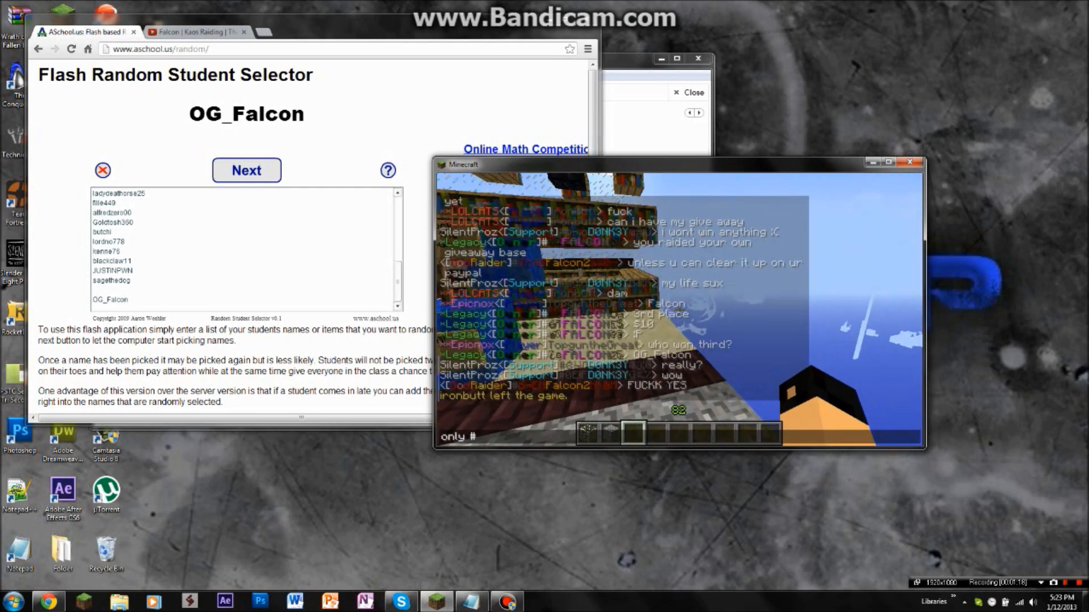
{"action": "type", "text": "$1"}
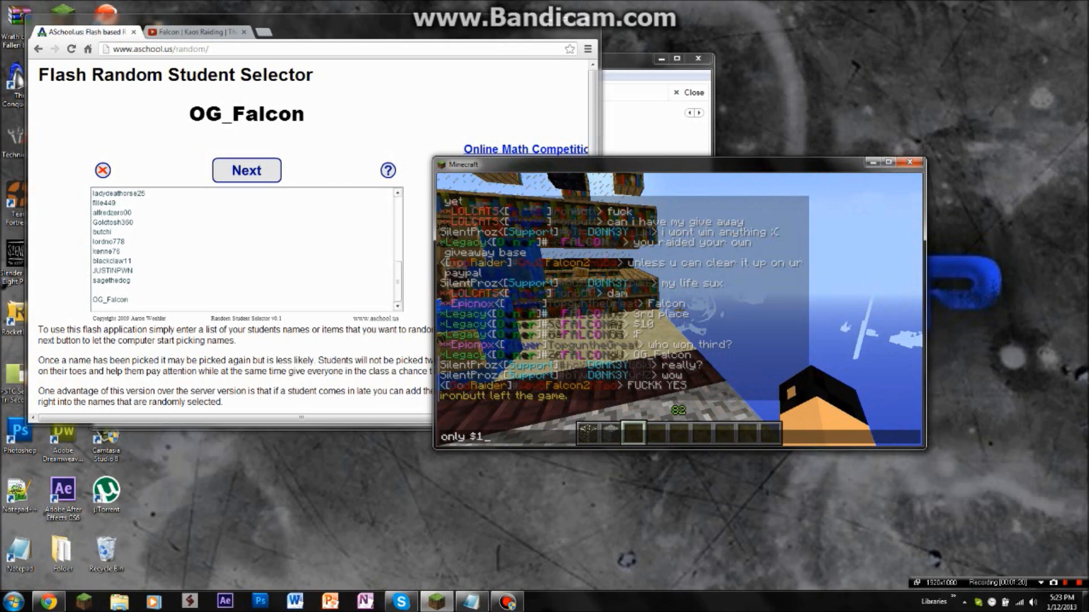